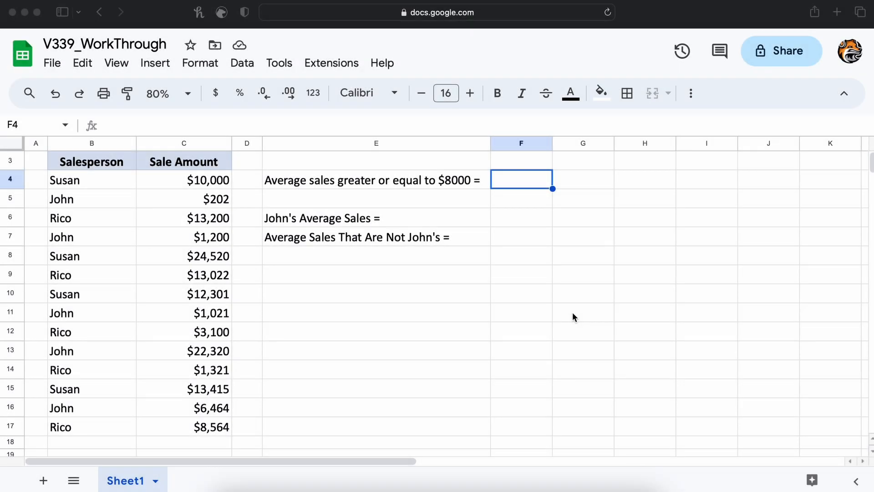
{"action": "mouse_move", "coordinate": [438, 271]}
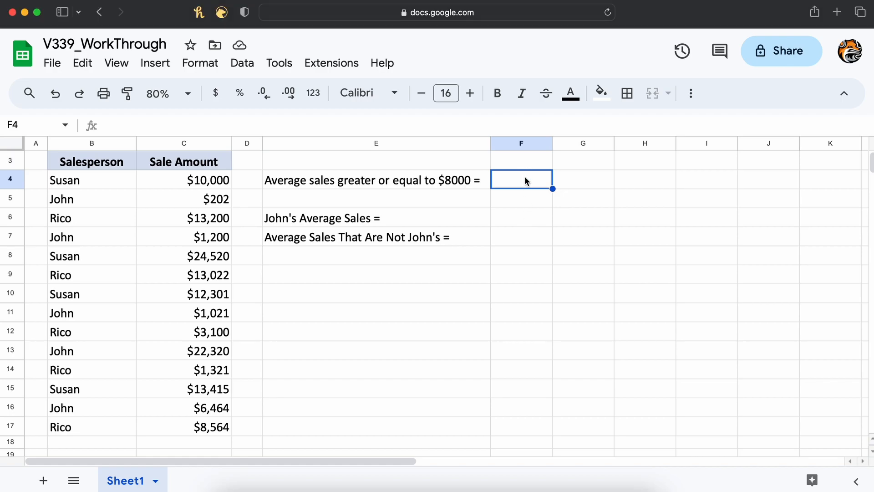
Start =AVERAGEIF in F4 and expand its help card to show the argument details
{"action": "type", "text": "=AVERAGEIF("}
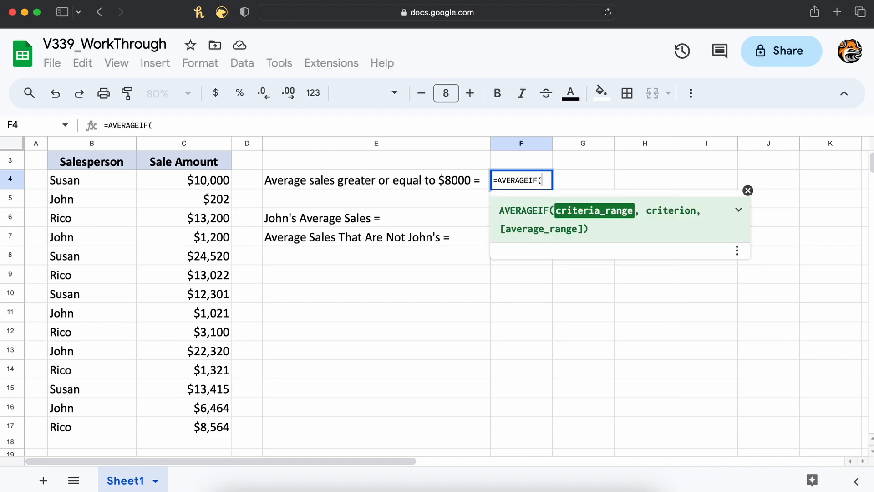
{"action": "left_click", "coordinate": [738, 210]}
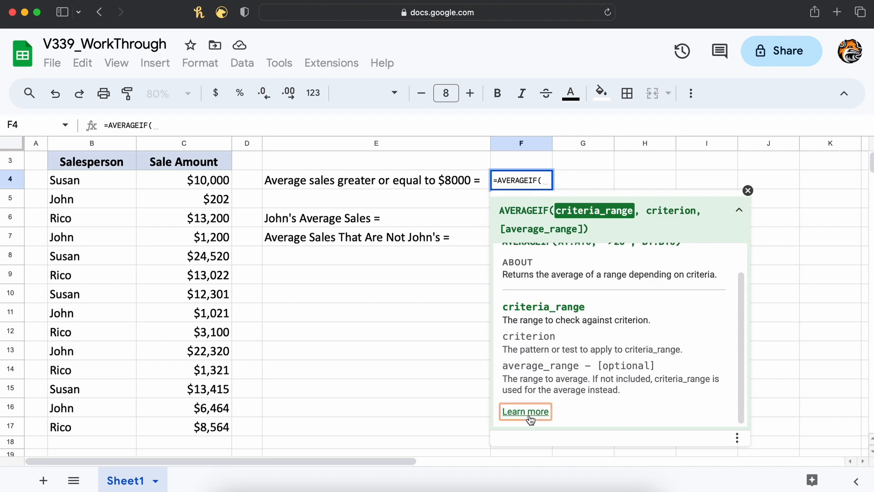
Read the AVERAGEIF help article through its syntax, comparison operators and average_range
{"action": "left_click", "coordinate": [525, 411]}
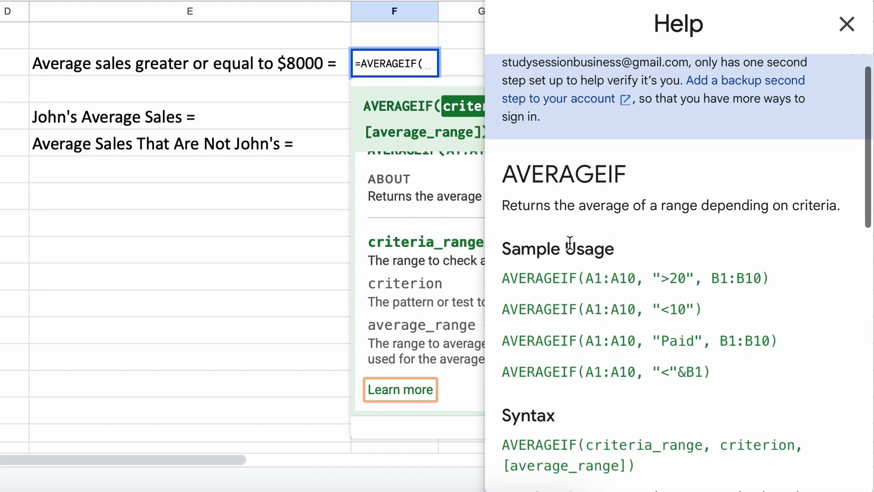
{"action": "mouse_move", "coordinate": [573, 230]}
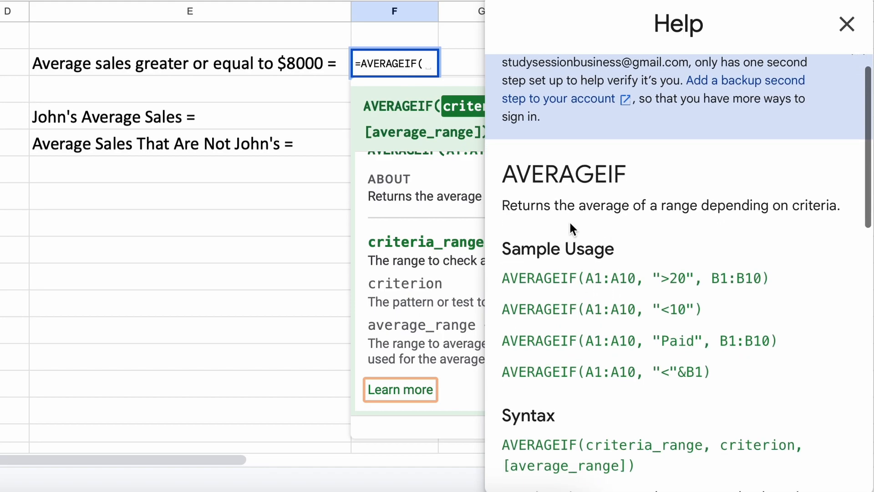
{"action": "mouse_move", "coordinate": [671, 218]}
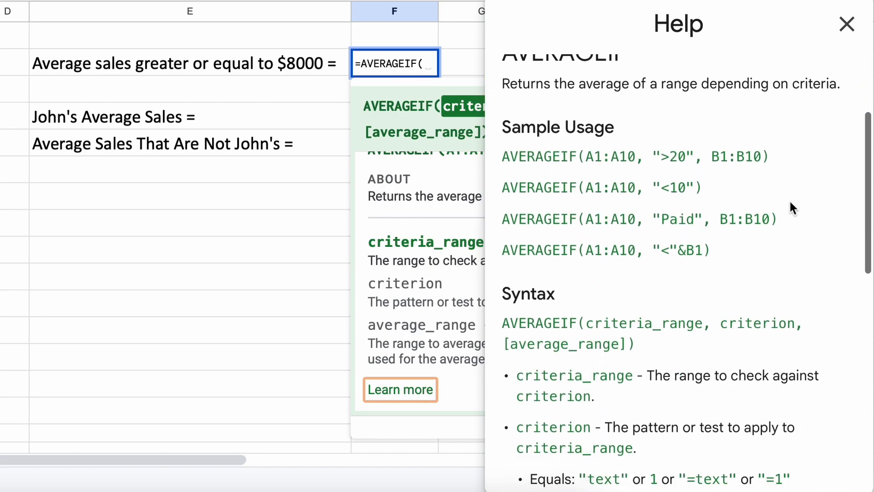
{"action": "scroll", "scroll_direction": "down", "scroll_amount": 3}
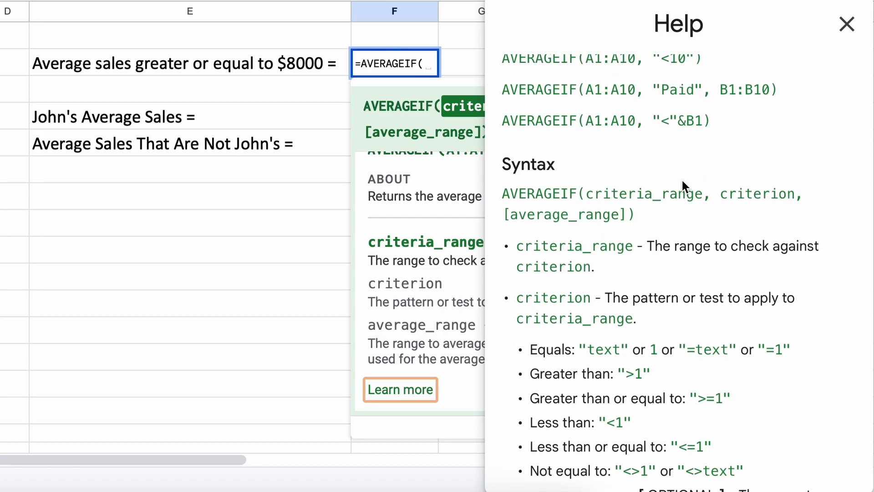
{"action": "scroll", "scroll_direction": "down", "scroll_amount": 3}
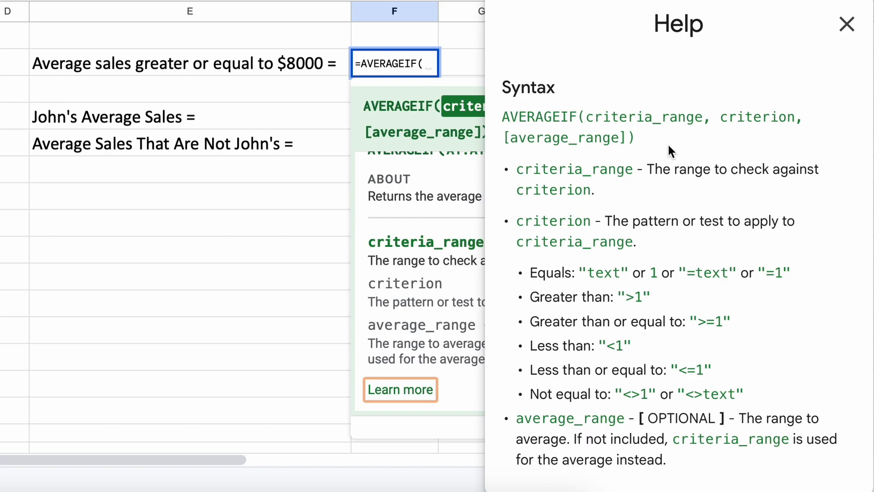
{"action": "mouse_move", "coordinate": [687, 125]}
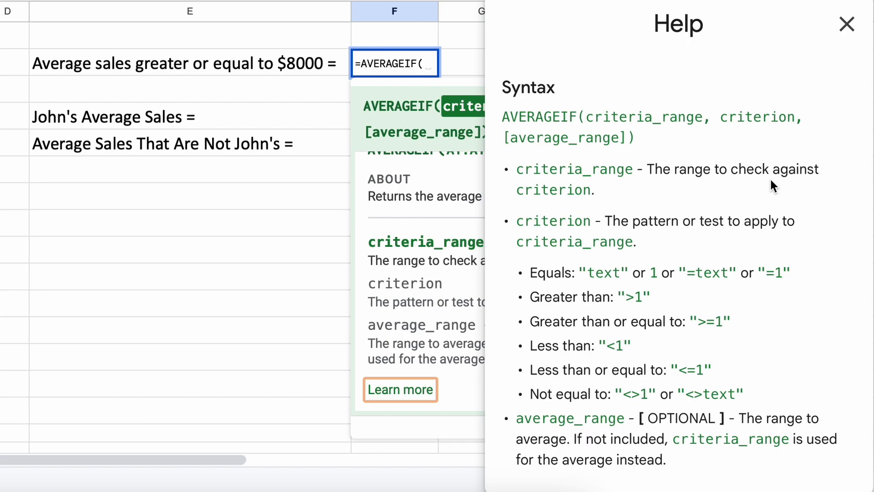
{"action": "mouse_move", "coordinate": [757, 336]}
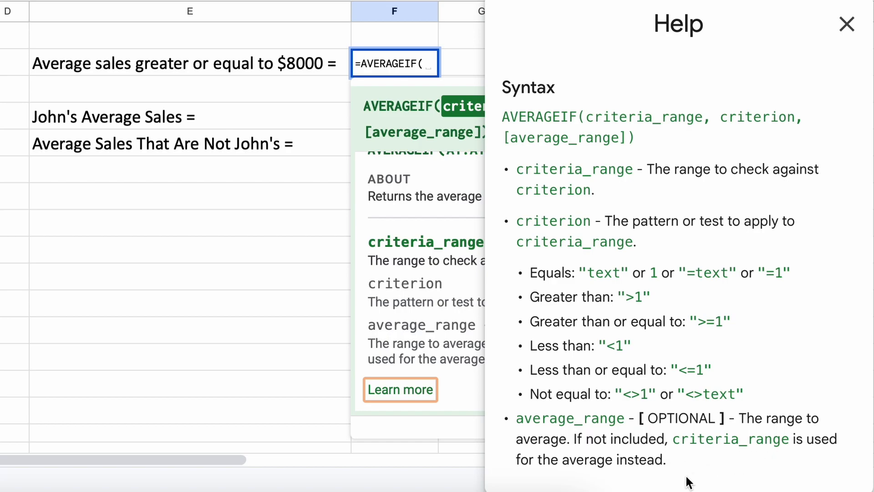
{"action": "mouse_move", "coordinate": [741, 470]}
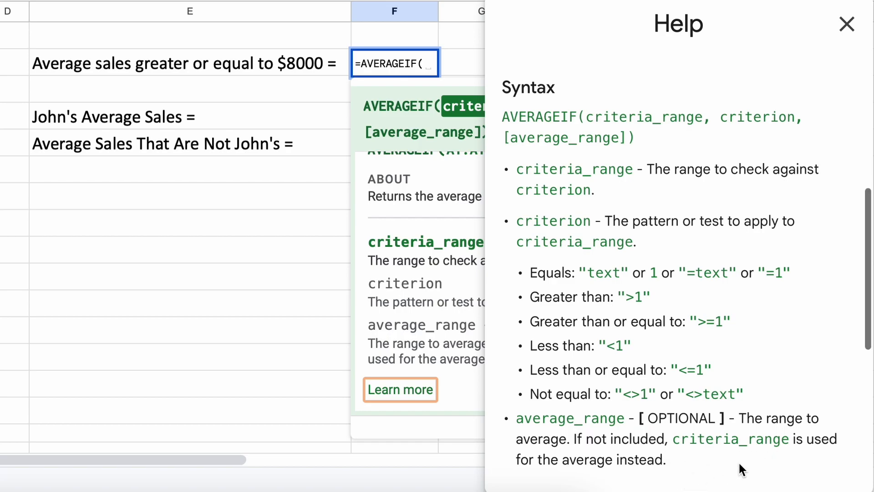
{"action": "scroll", "scroll_direction": "down", "scroll_amount": 3}
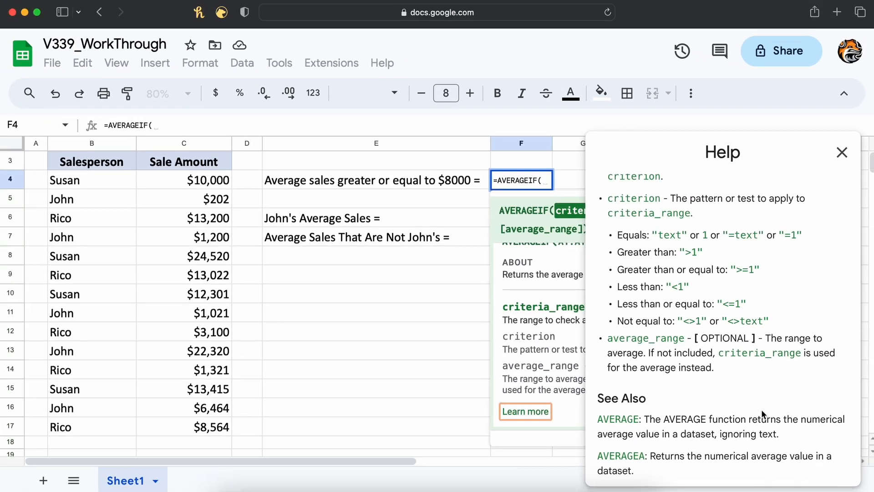
Close the help panel and card and cancel the unfinished formula, leaving F4 empty
{"action": "left_click", "coordinate": [842, 153]}
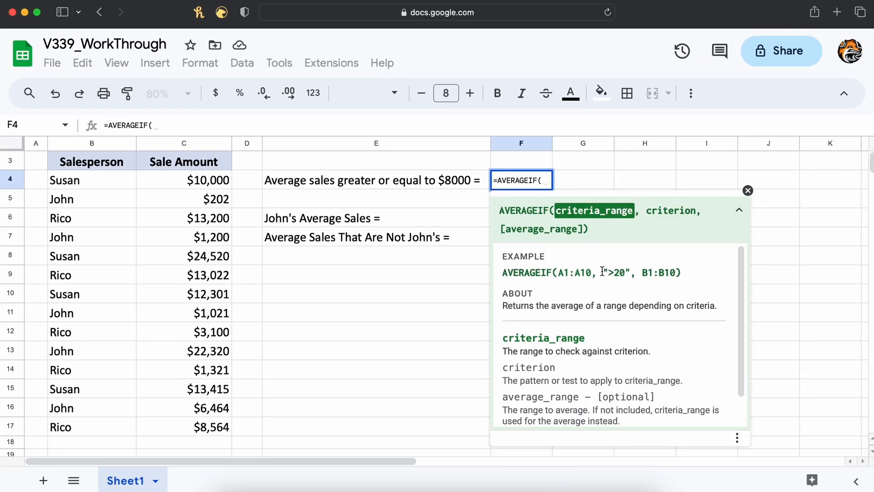
{"action": "left_click", "coordinate": [748, 190]}
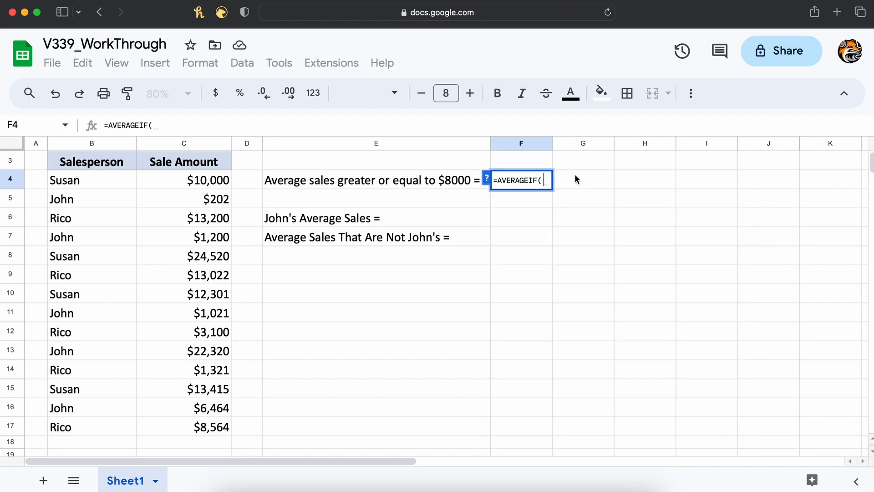
{"action": "key", "text": "Escape"}
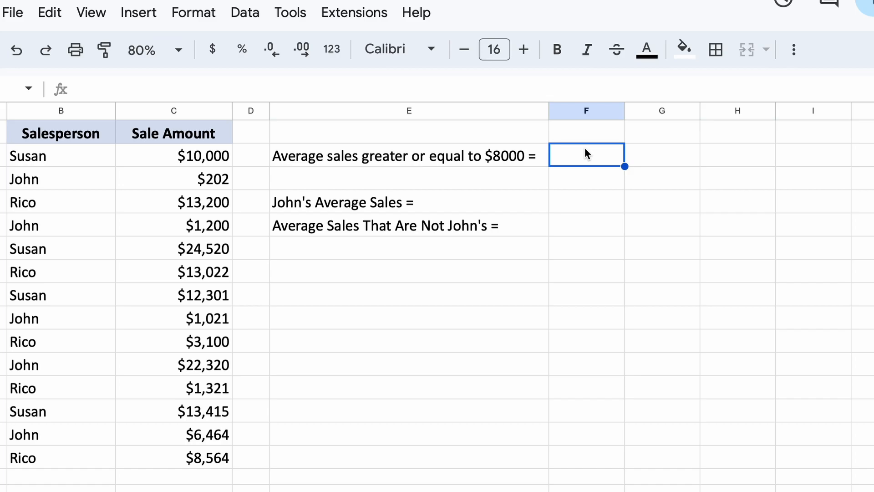
Restart =AVERAGEIF in F4 and show its argument help card again
{"action": "type", "text": "=AVERAGEIF("}
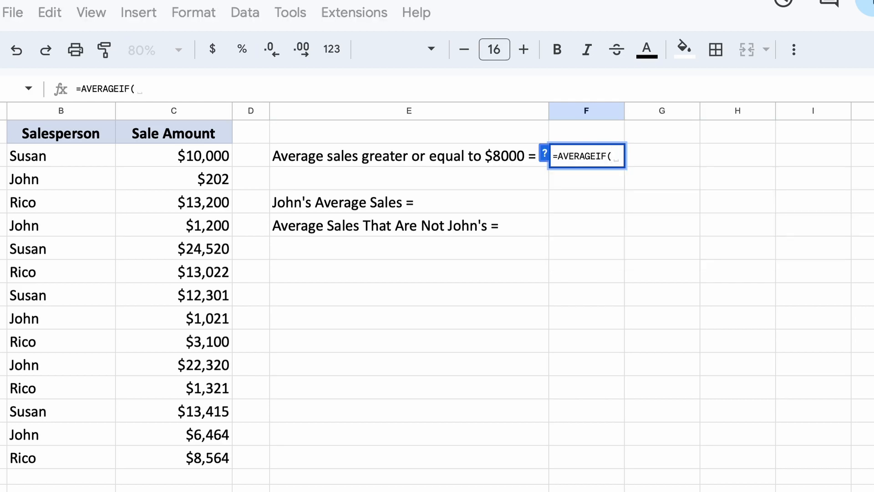
{"action": "left_click", "coordinate": [545, 155]}
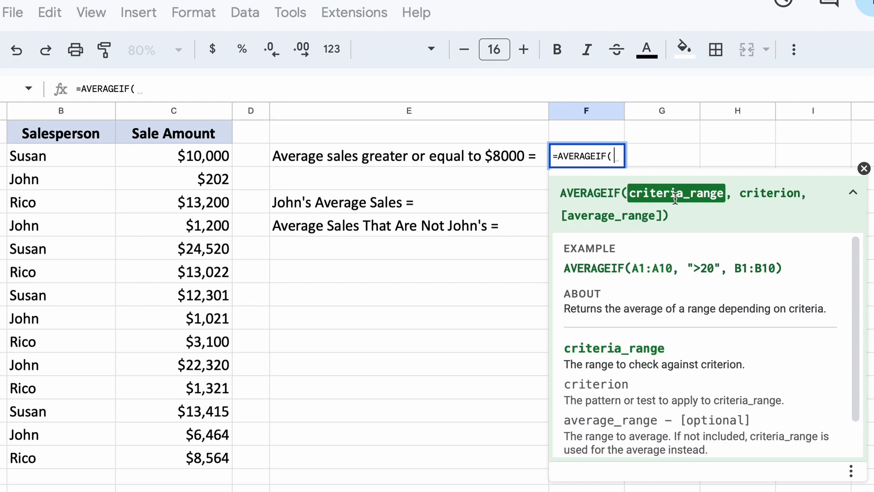
{"action": "mouse_move", "coordinate": [642, 206]}
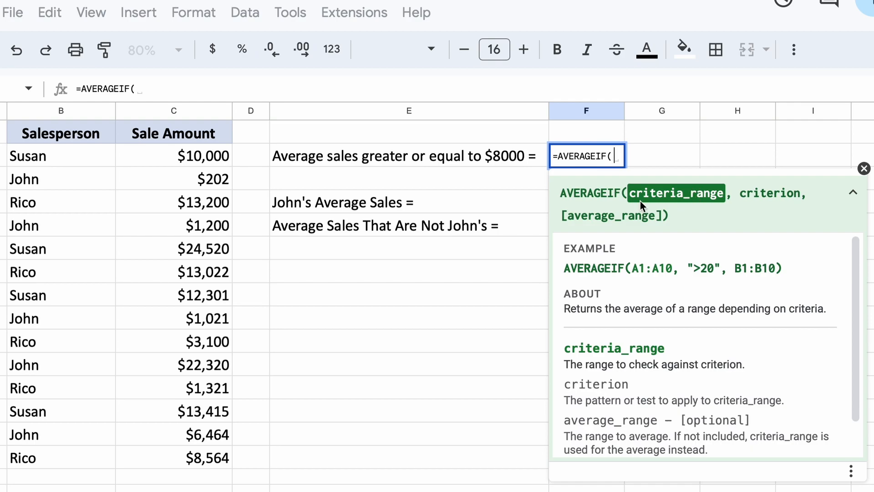
{"action": "mouse_move", "coordinate": [517, 208]}
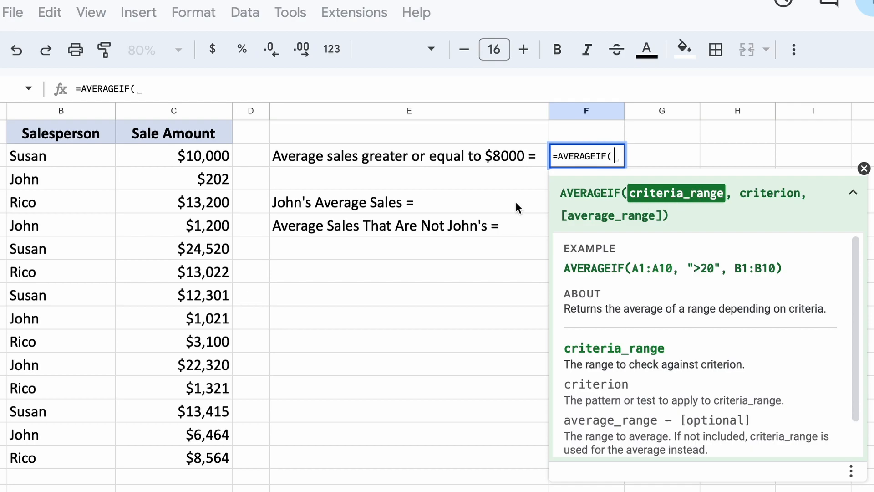
{"action": "mouse_move", "coordinate": [391, 202]}
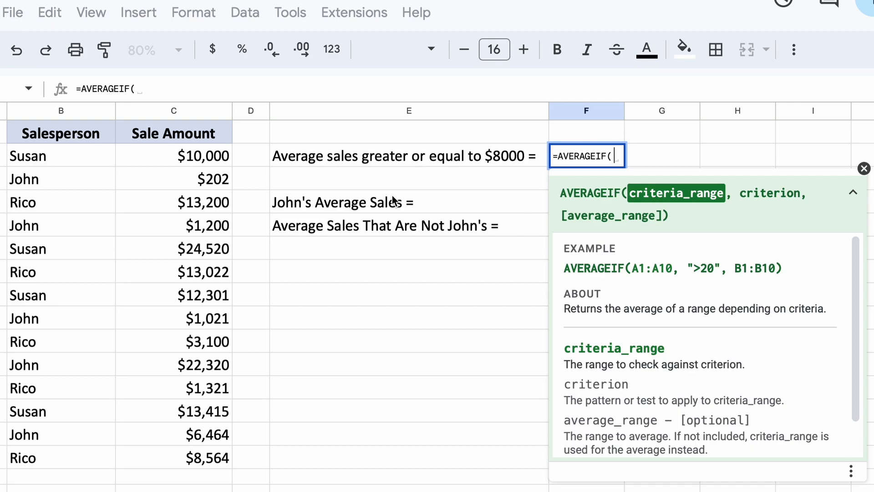
{"action": "mouse_move", "coordinate": [393, 201]}
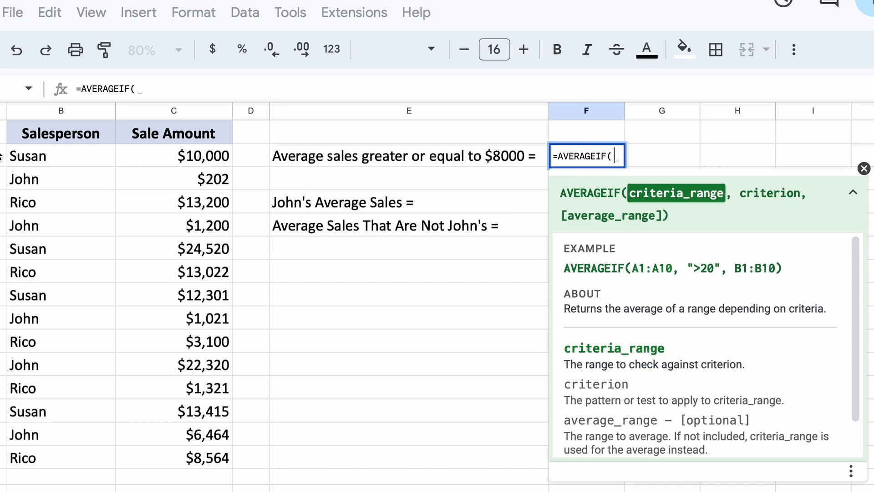
Complete =AVERAGEIF(C4:C17,">=8000") in F4, returning 14667.75
{"action": "left_click_drag", "start_coordinate": [173, 155], "coordinate": [173, 410]}
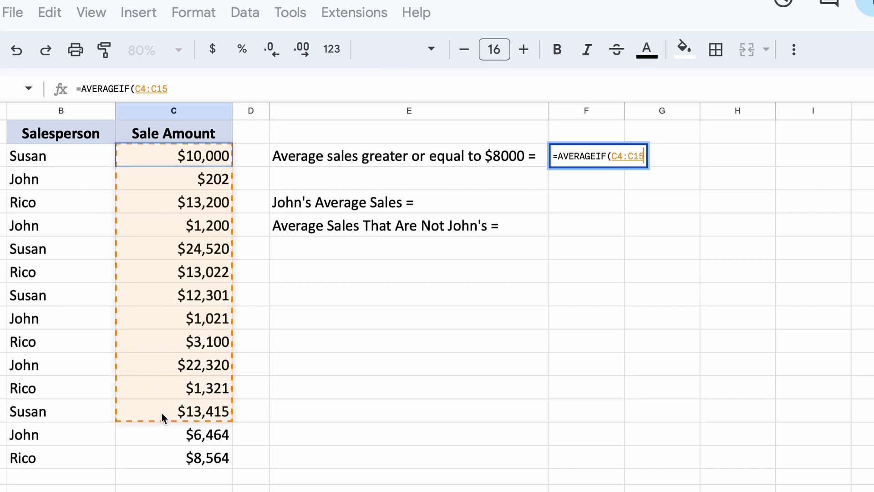
{"action": "left_click_drag", "start_coordinate": [173, 411], "coordinate": [173, 458]}
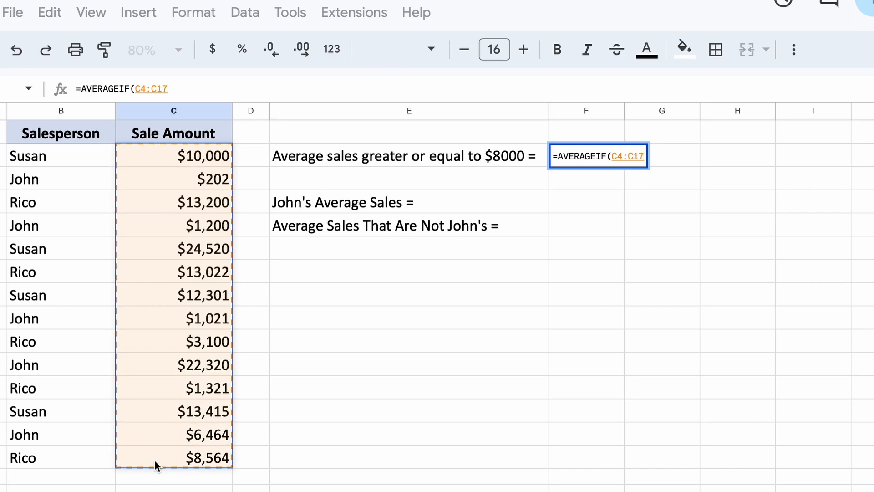
{"action": "type", "text": ",\""}
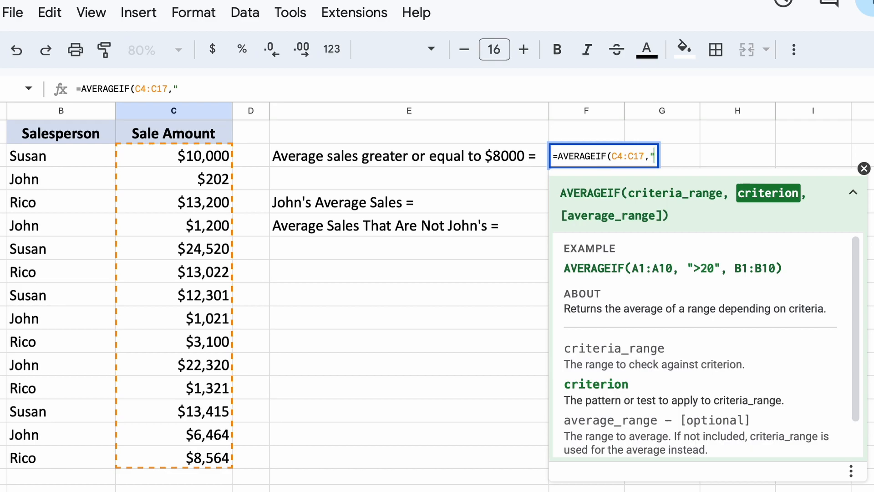
{"action": "type", "text": ">"}
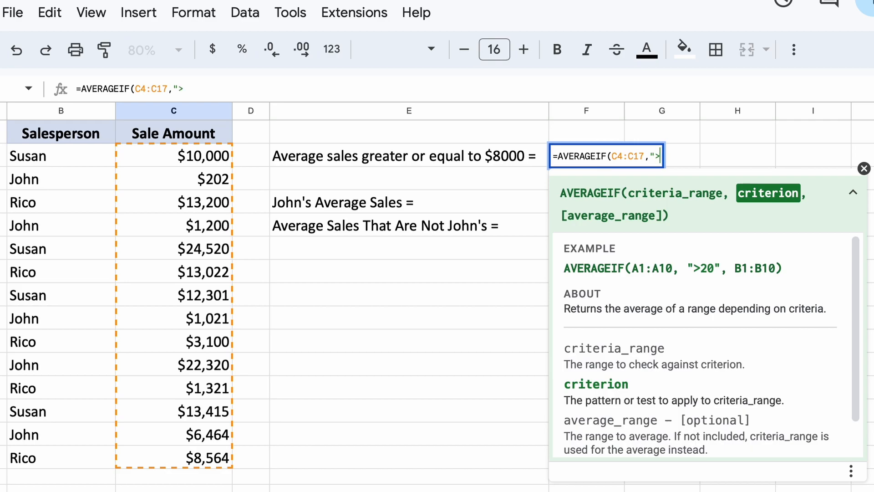
{"action": "type", "text": "="}
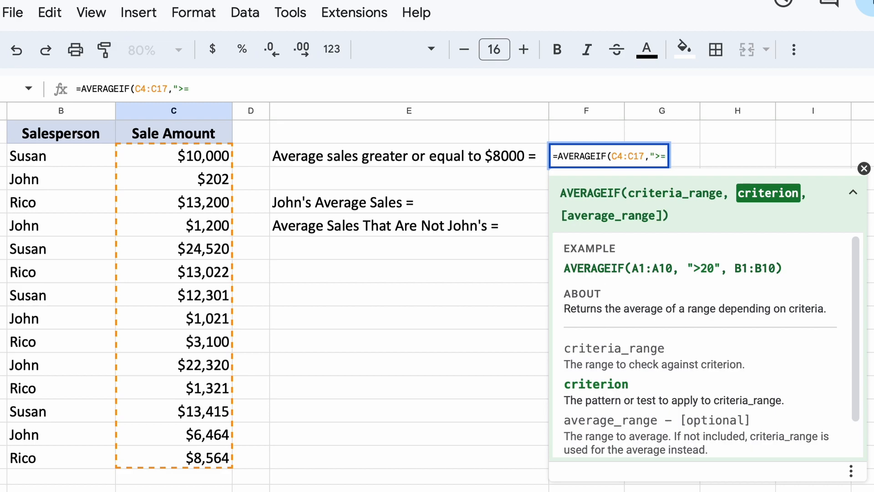
{"action": "type", "text": "8000"}
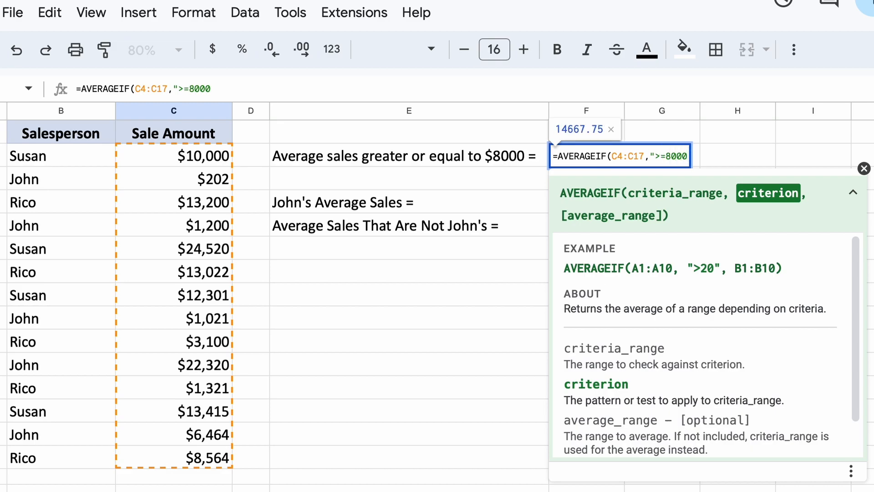
{"action": "type", "text": "\""}
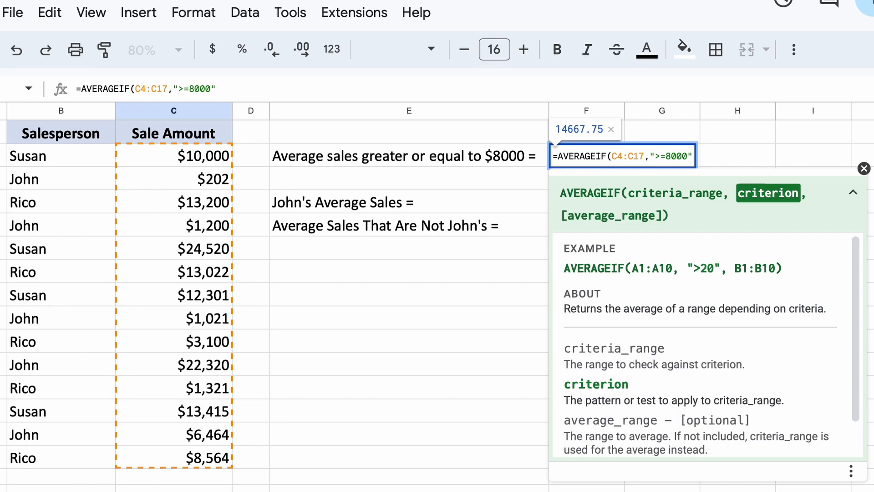
{"action": "key", "text": "enter"}
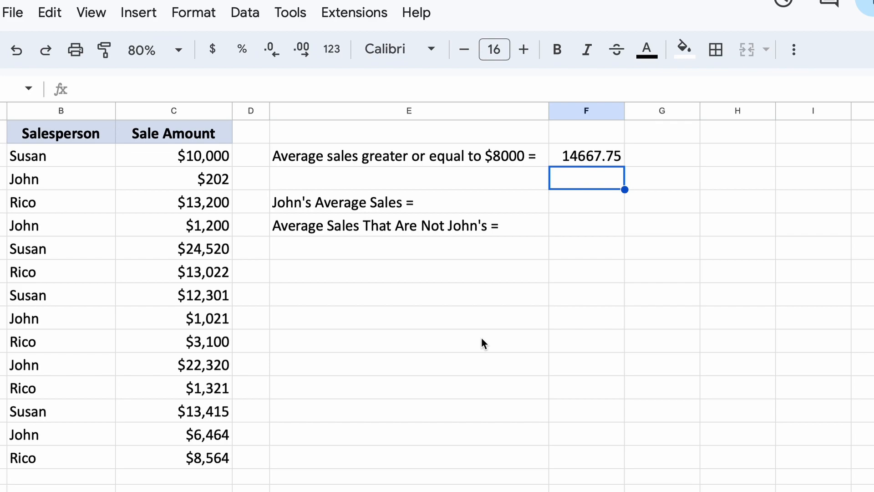
{"action": "mouse_move", "coordinate": [507, 312]}
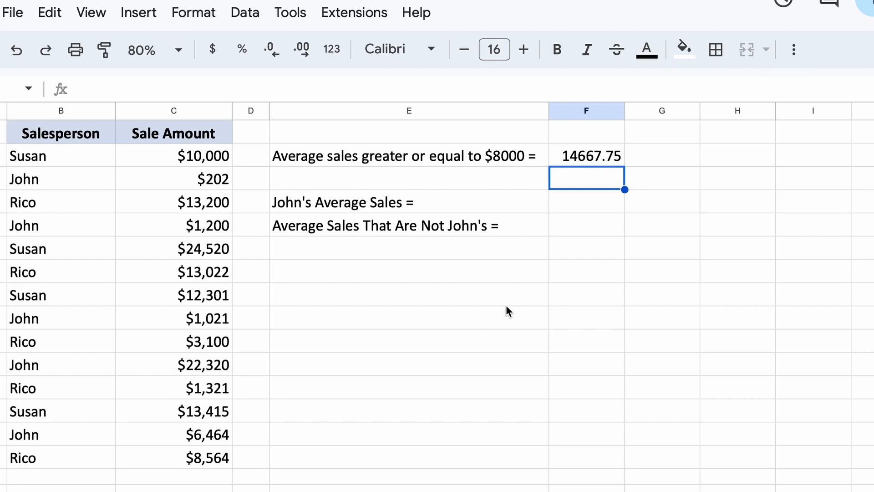
{"action": "mouse_move", "coordinate": [586, 208]}
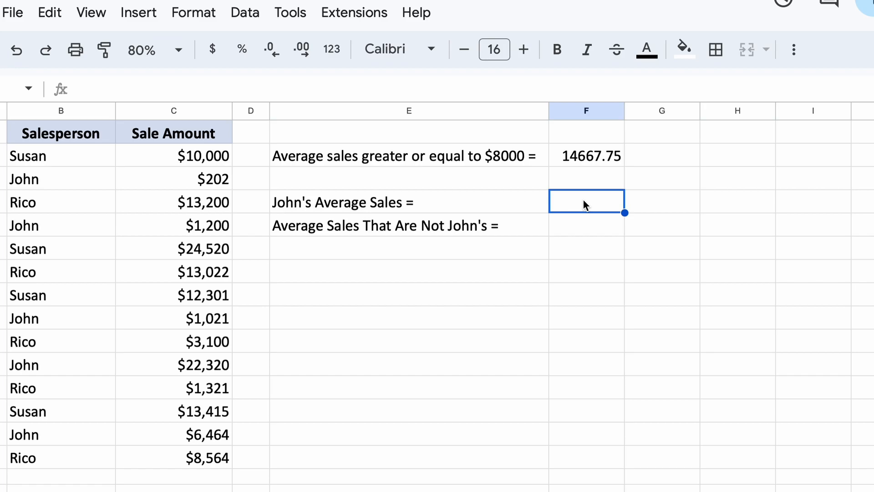
Enter =AVERAGEIF(B4:B17,"John") in F6, which returns #DIV/0! for now
{"action": "type", "text": "=AVERAEGEU"}
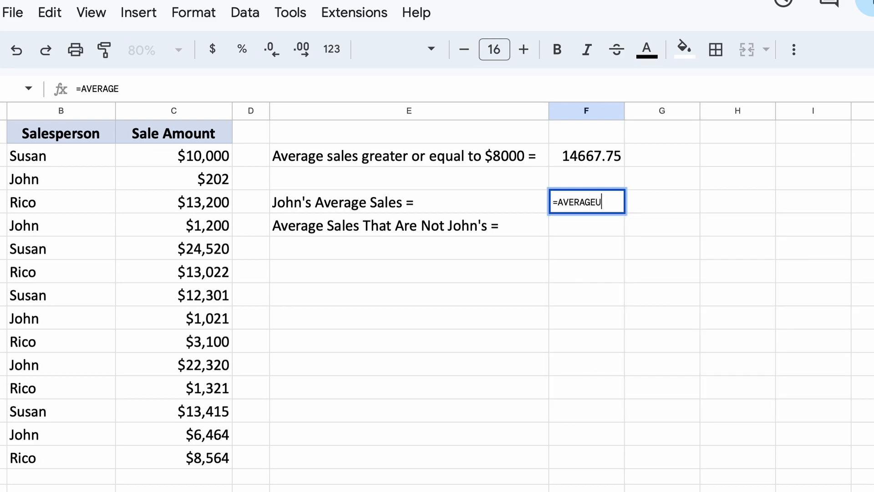
{"action": "type", "text": "IF(B4:B17,\""}
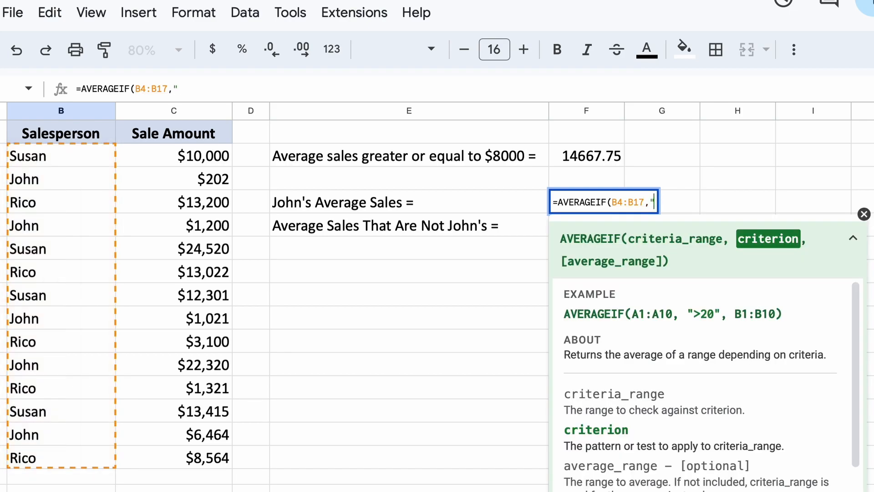
{"action": "type", "text": "John\""}
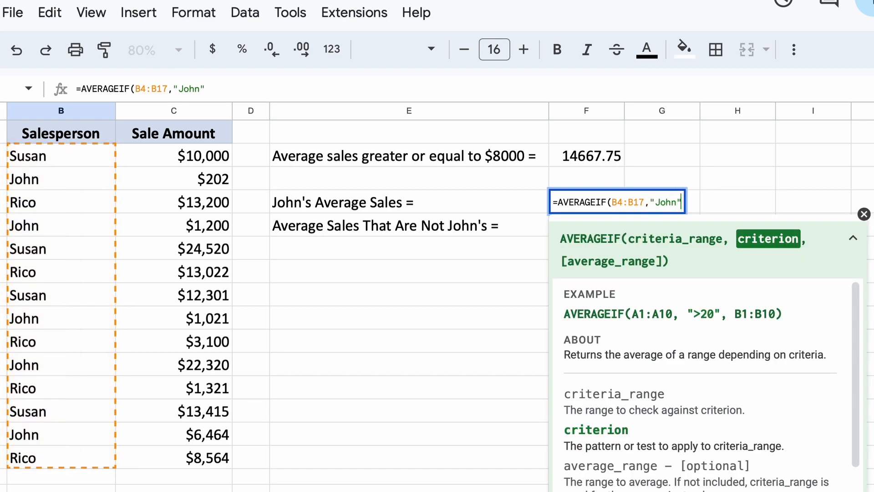
{"action": "key", "text": "enter"}
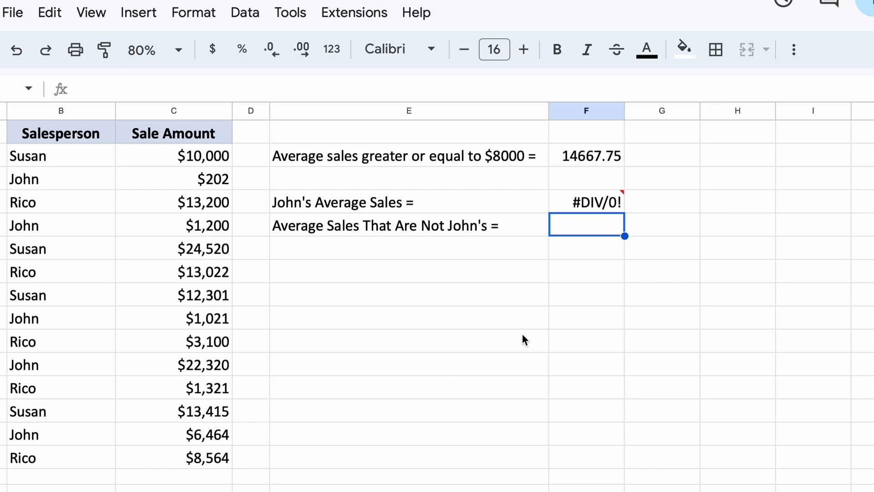
{"action": "mouse_move", "coordinate": [596, 202]}
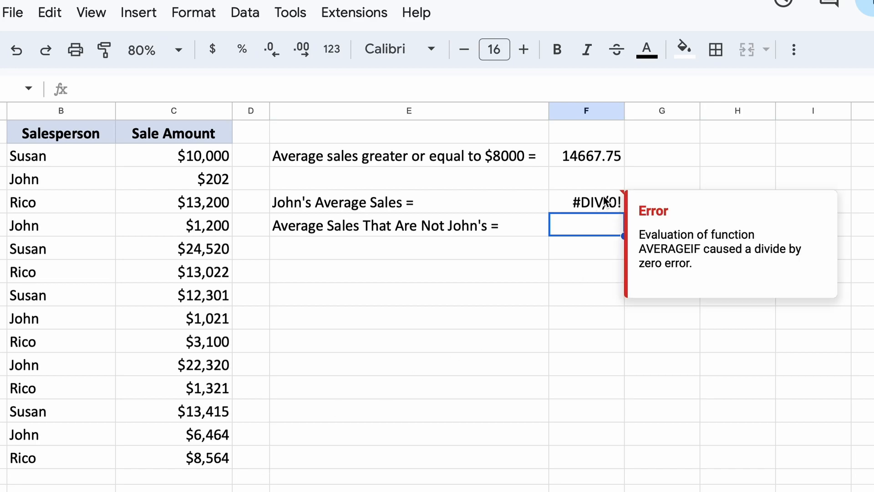
{"action": "mouse_move", "coordinate": [605, 204]}
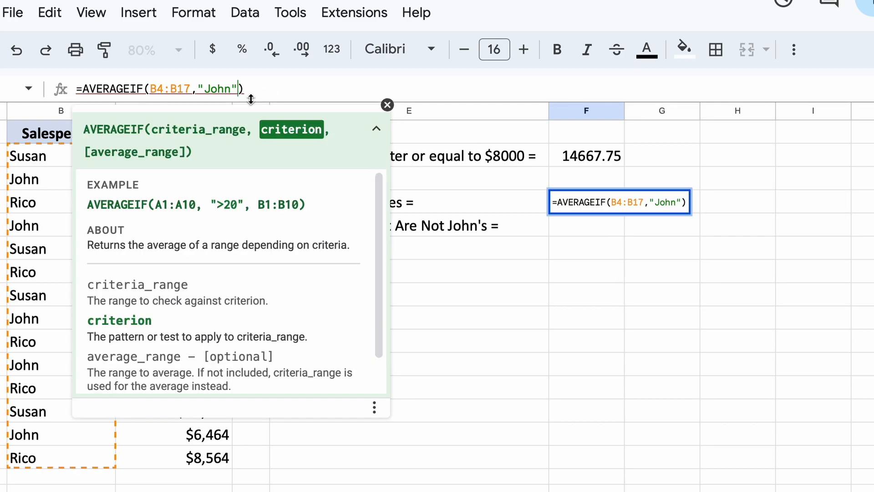
Add C4:C17 as John's average_range so F6 shows 6241.4
{"action": "type", "text": ","}
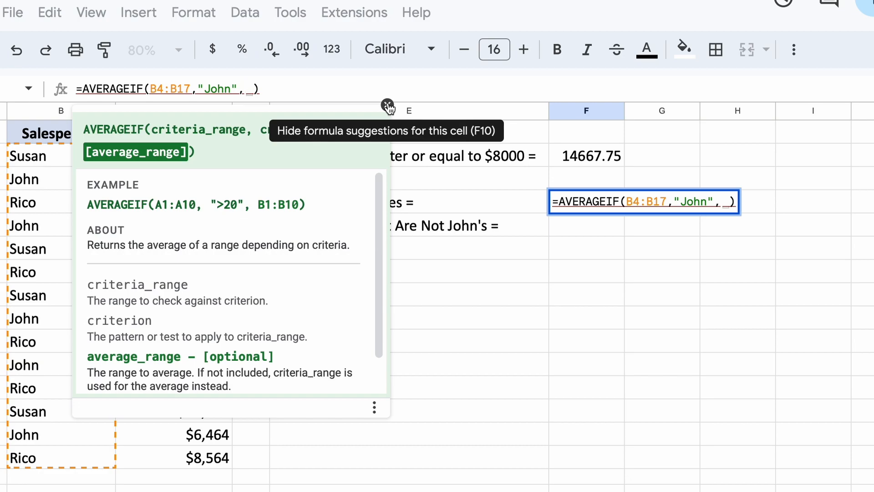
{"action": "left_click", "coordinate": [173, 156]}
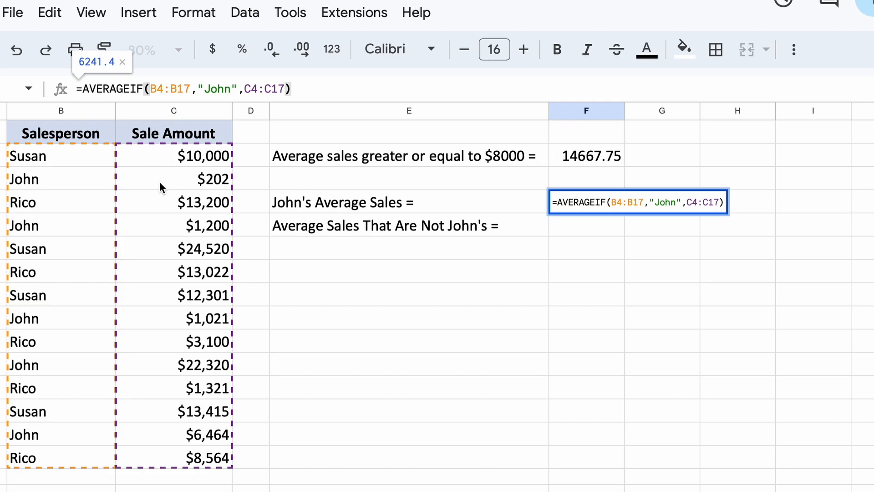
{"action": "mouse_move", "coordinate": [156, 223]}
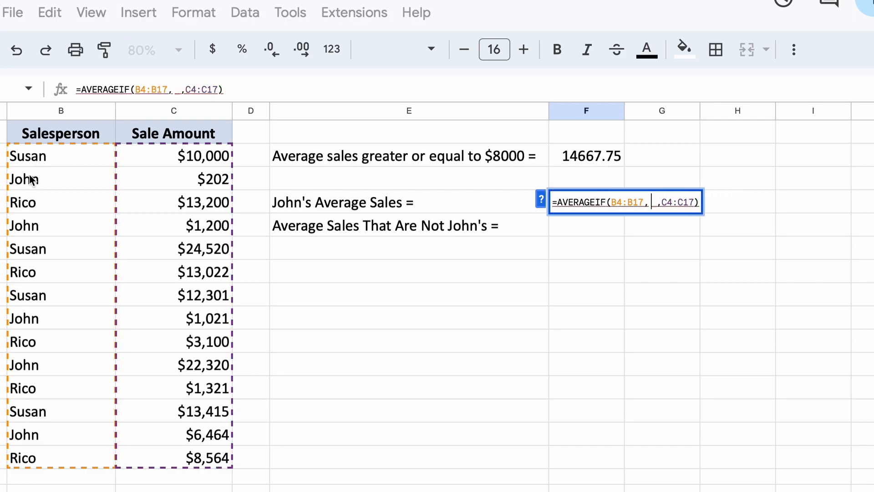
{"action": "key", "text": "enter"}
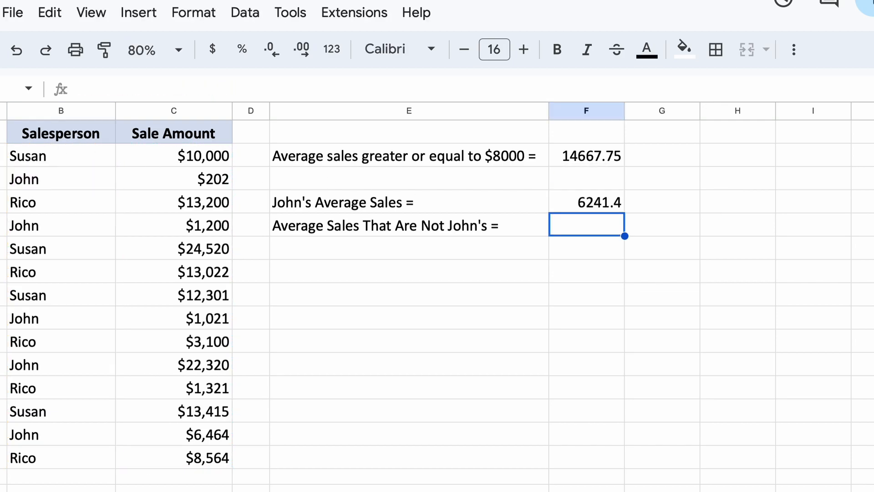
{"action": "mouse_move", "coordinate": [295, 171]}
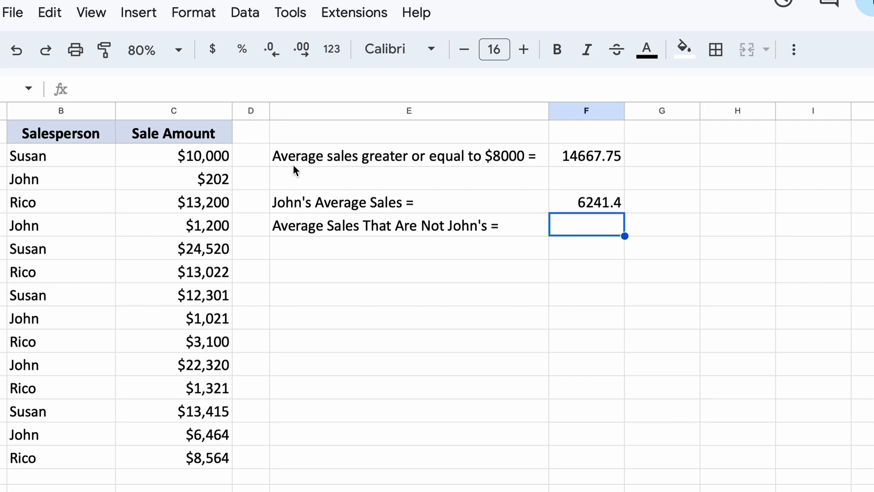
{"action": "mouse_move", "coordinate": [590, 255]}
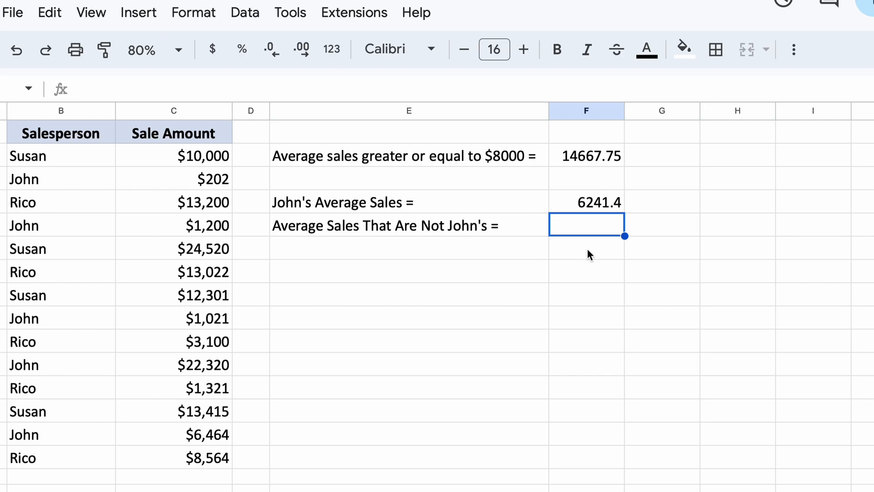
Enter =AVERAGEIF(B4:B17,"<>John",C4:C17) in F7, returning 11049.22222
{"action": "type", "text": "=AVERAGEIF("}
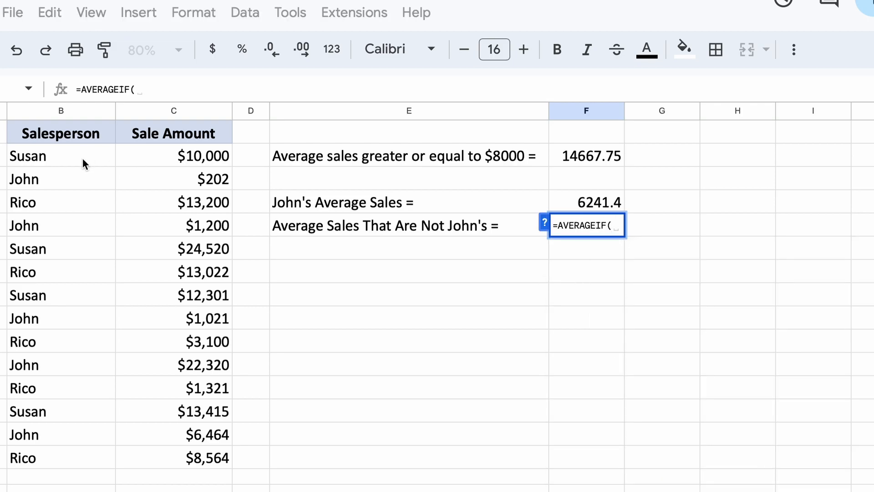
{"action": "type", "text": "B4:B17,\""}
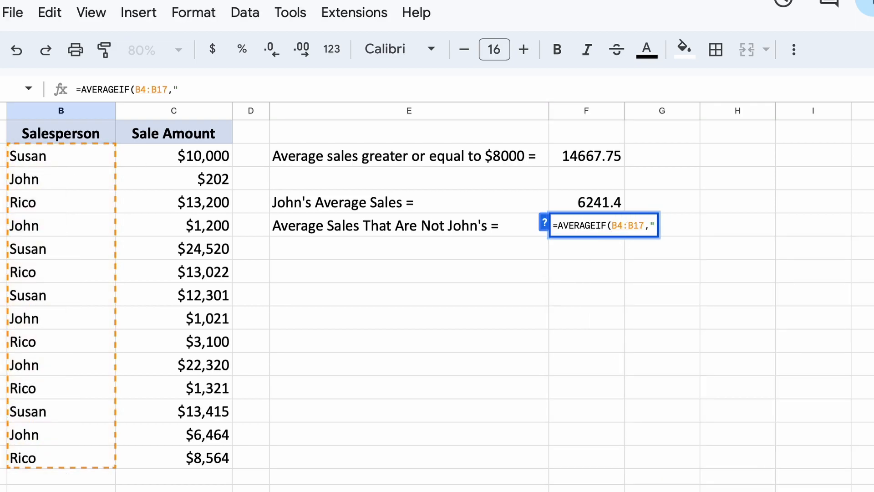
{"action": "type", "text": "<>John\","}
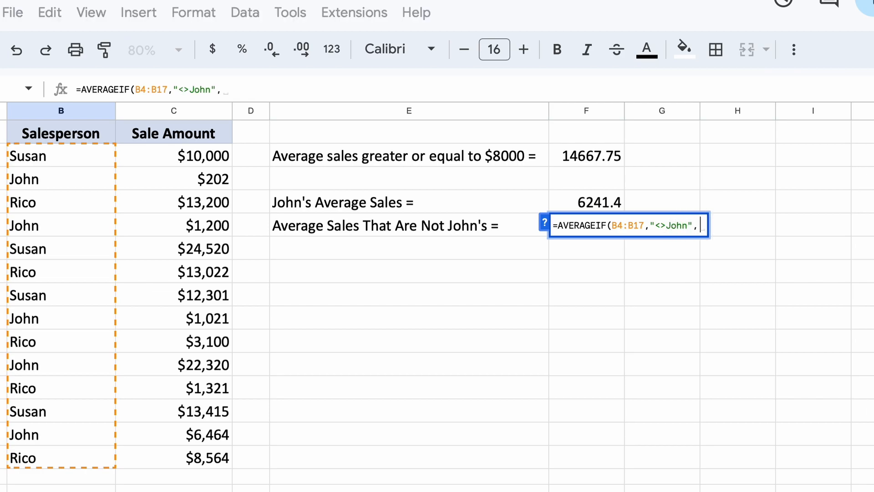
{"action": "left_click_drag", "start_coordinate": [173, 155], "coordinate": [173, 458]}
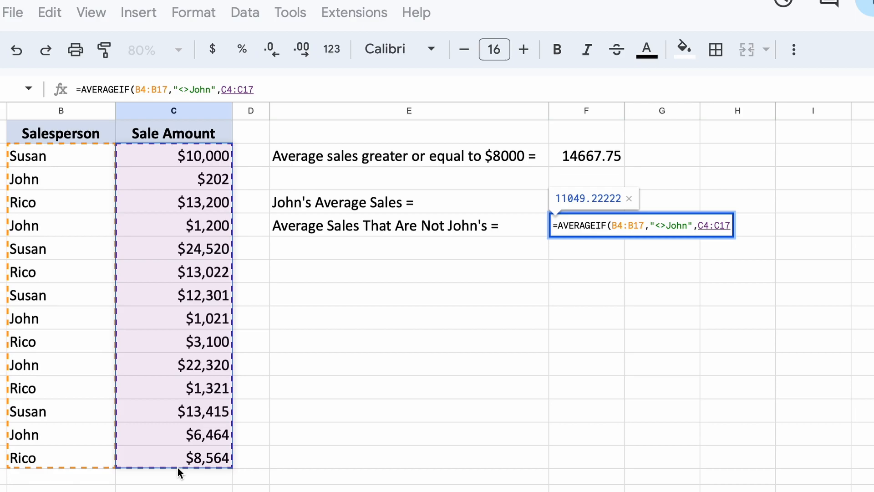
{"action": "key", "text": "enter"}
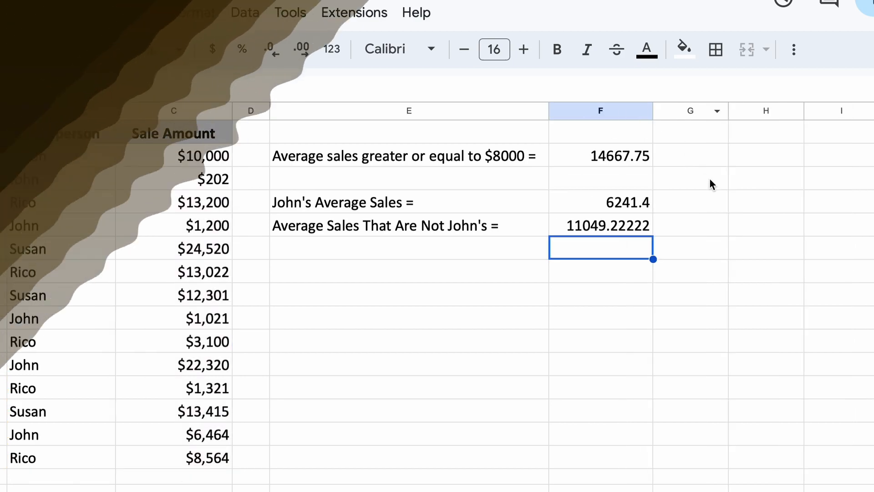